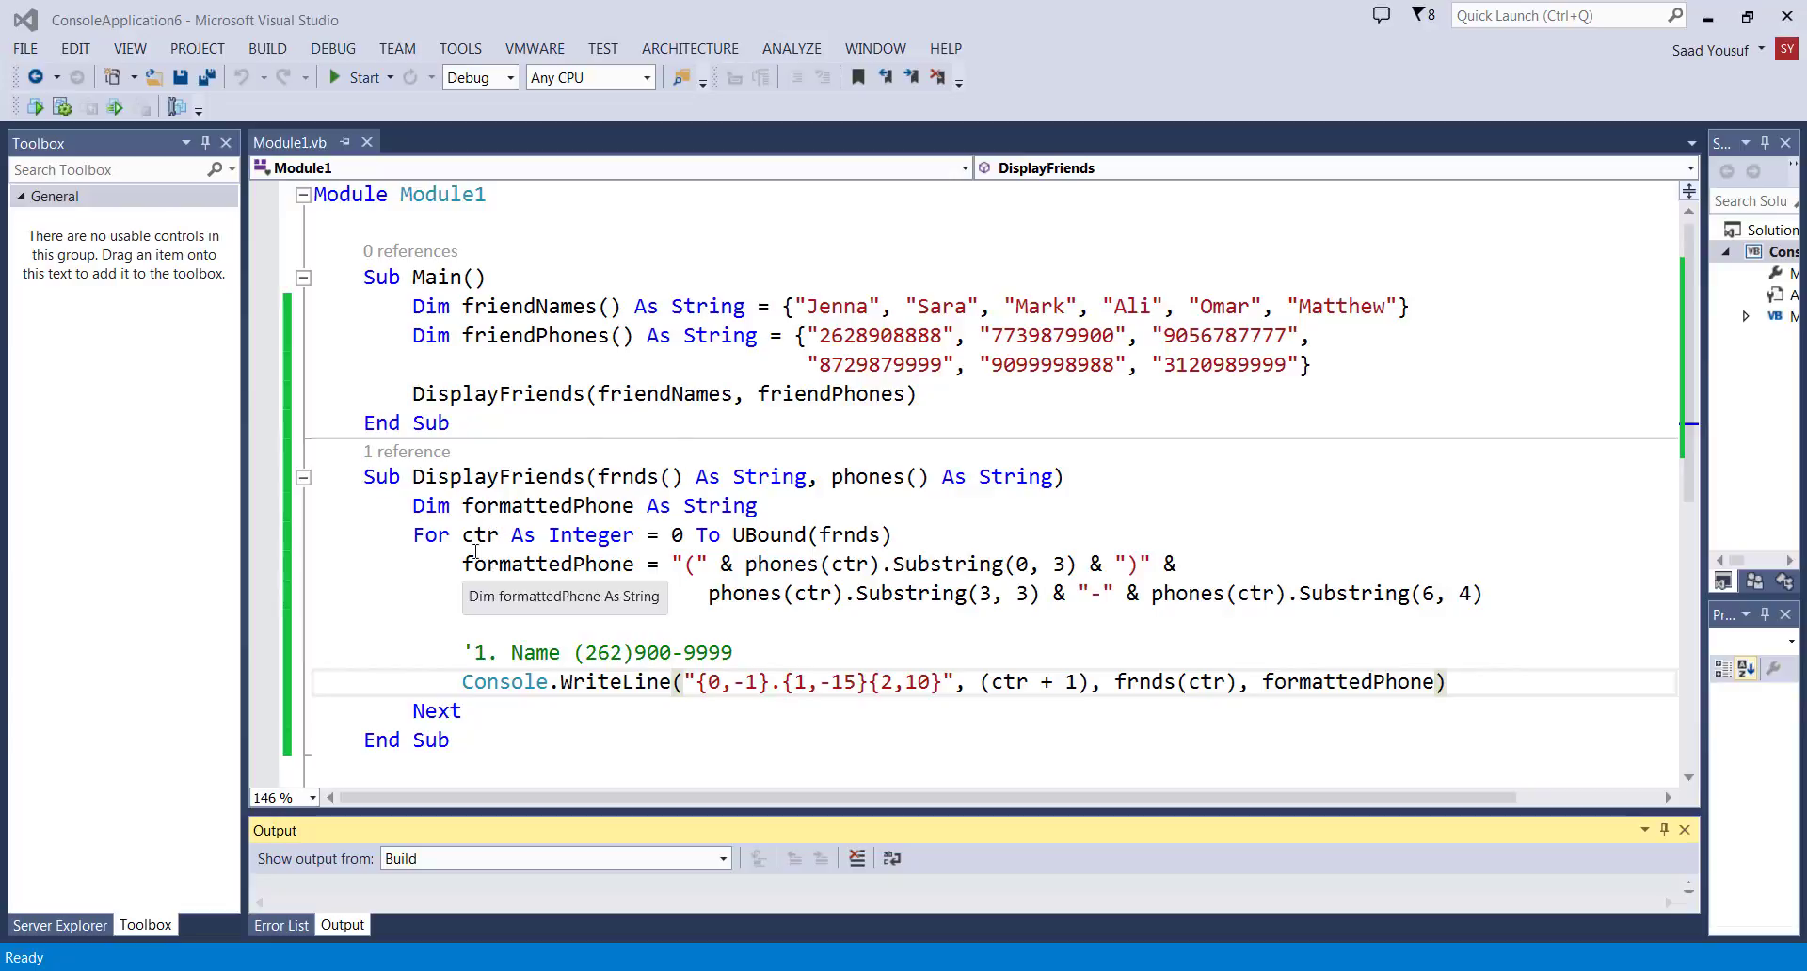
pyautogui.moveTo(909, 427)
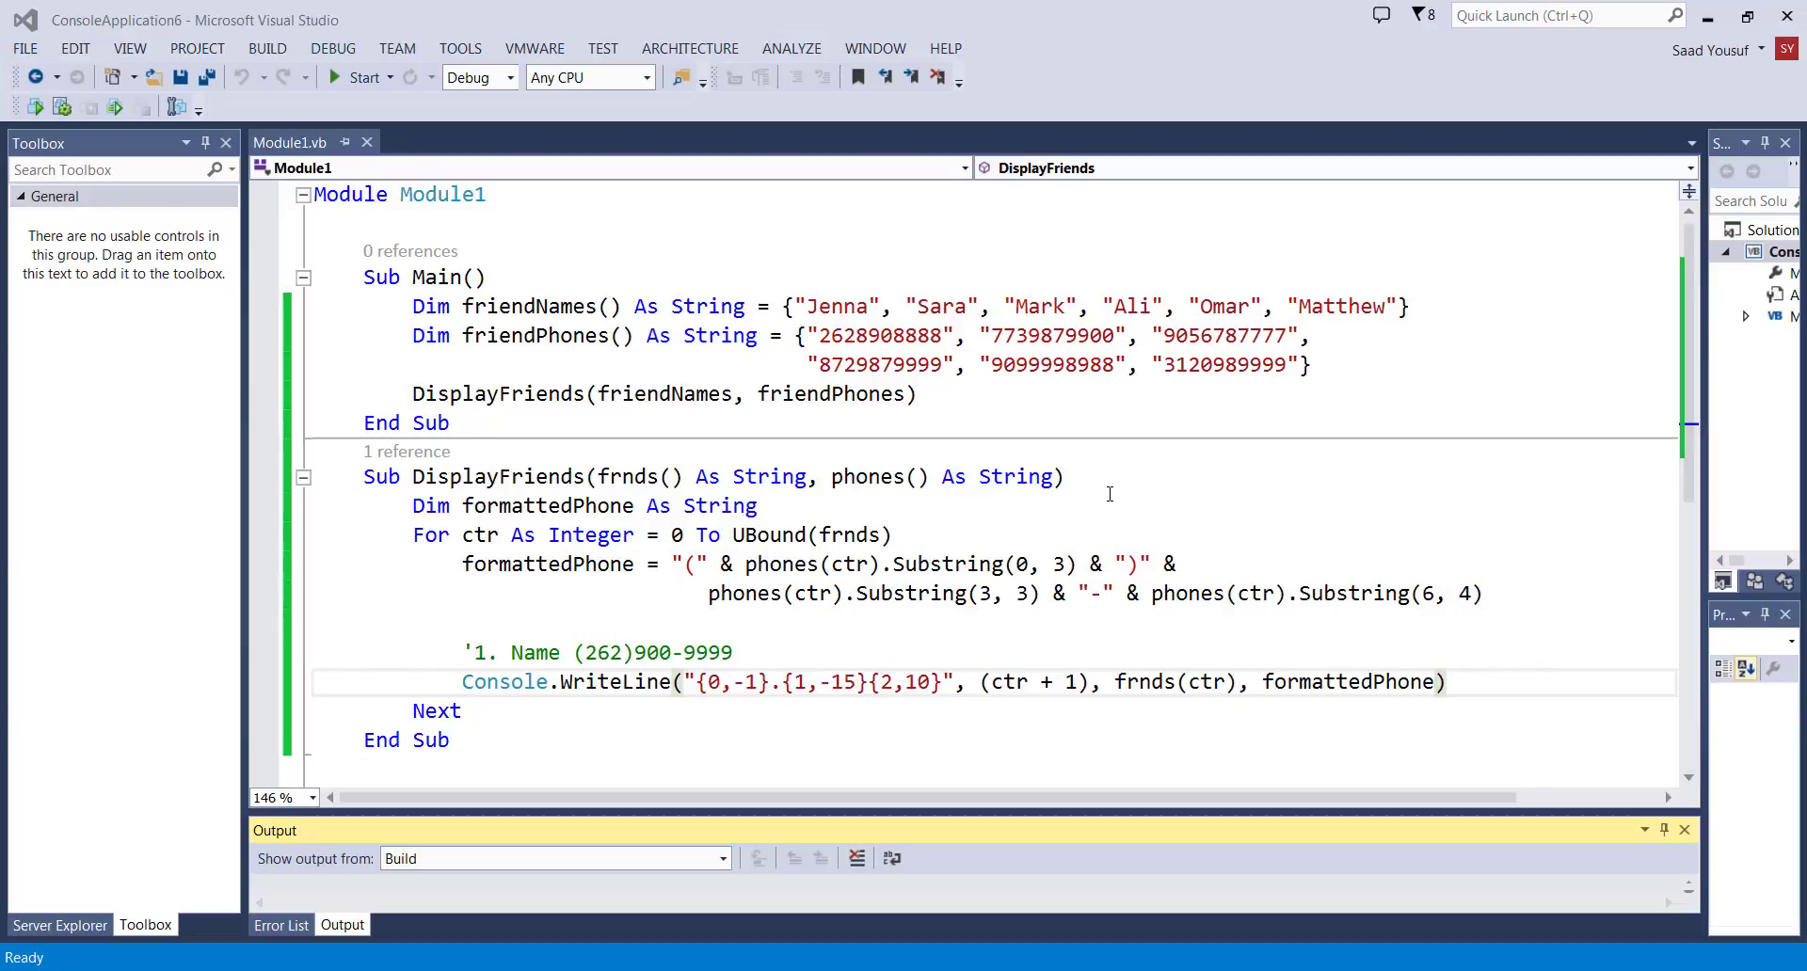
pyautogui.moveTo(888, 593)
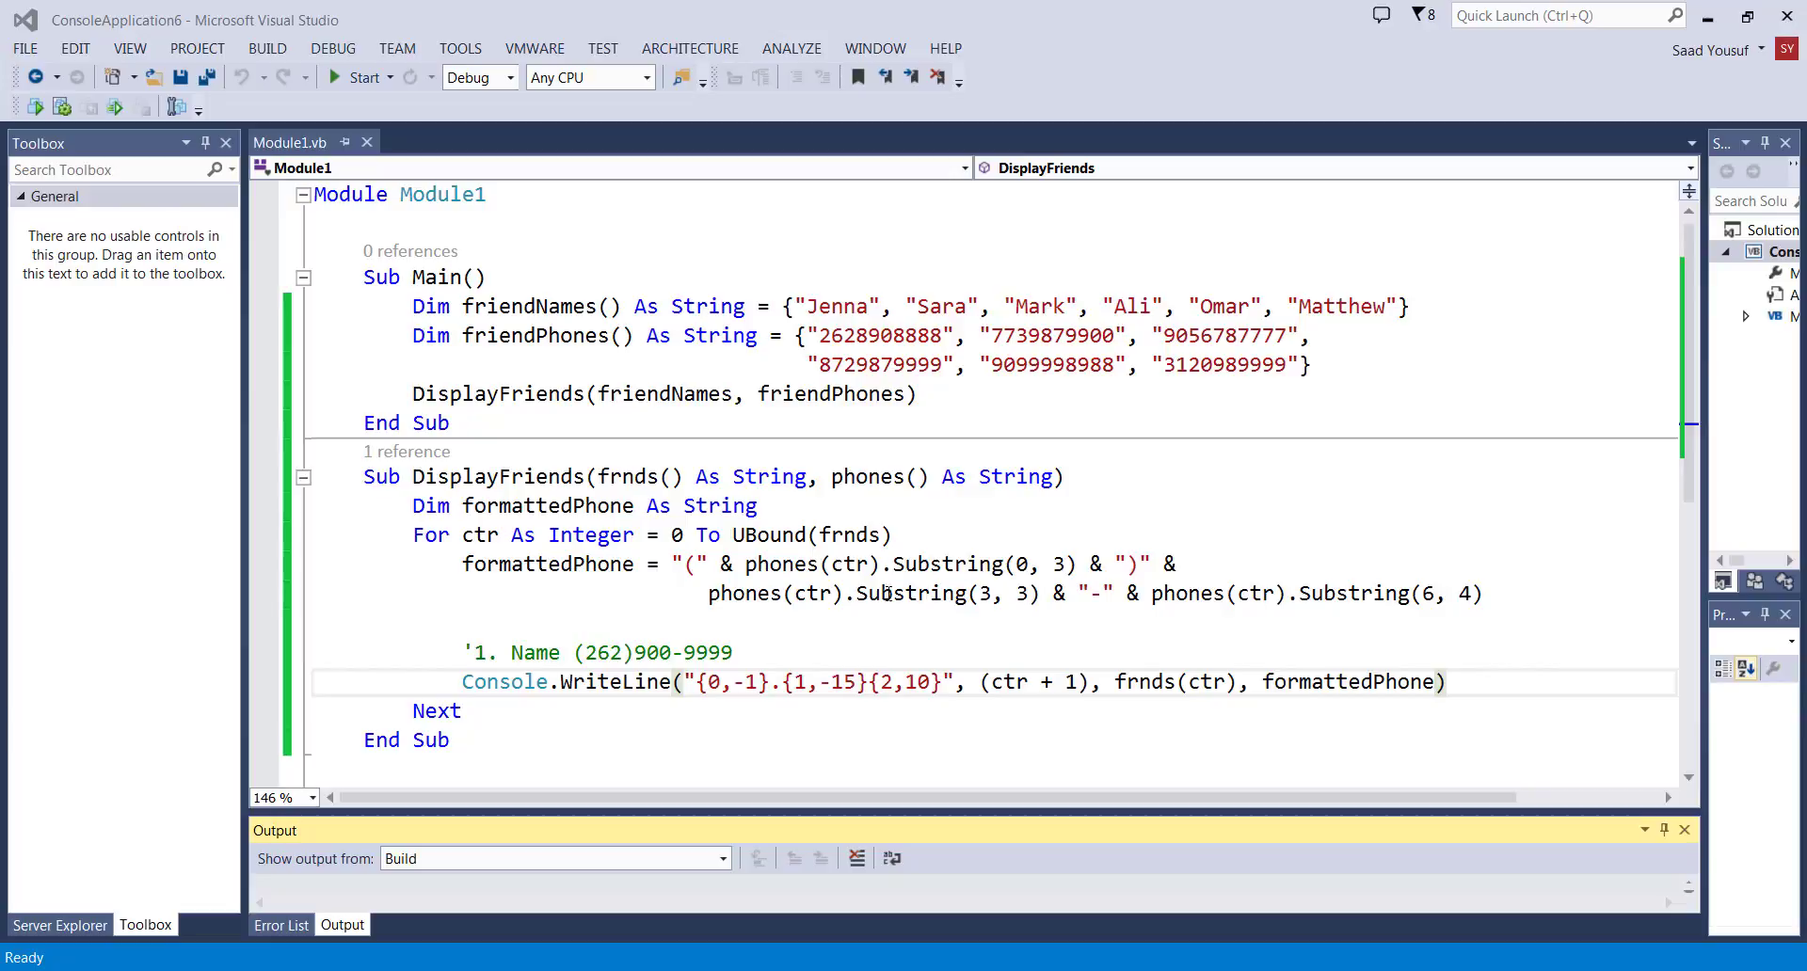
pyautogui.moveTo(965, 560)
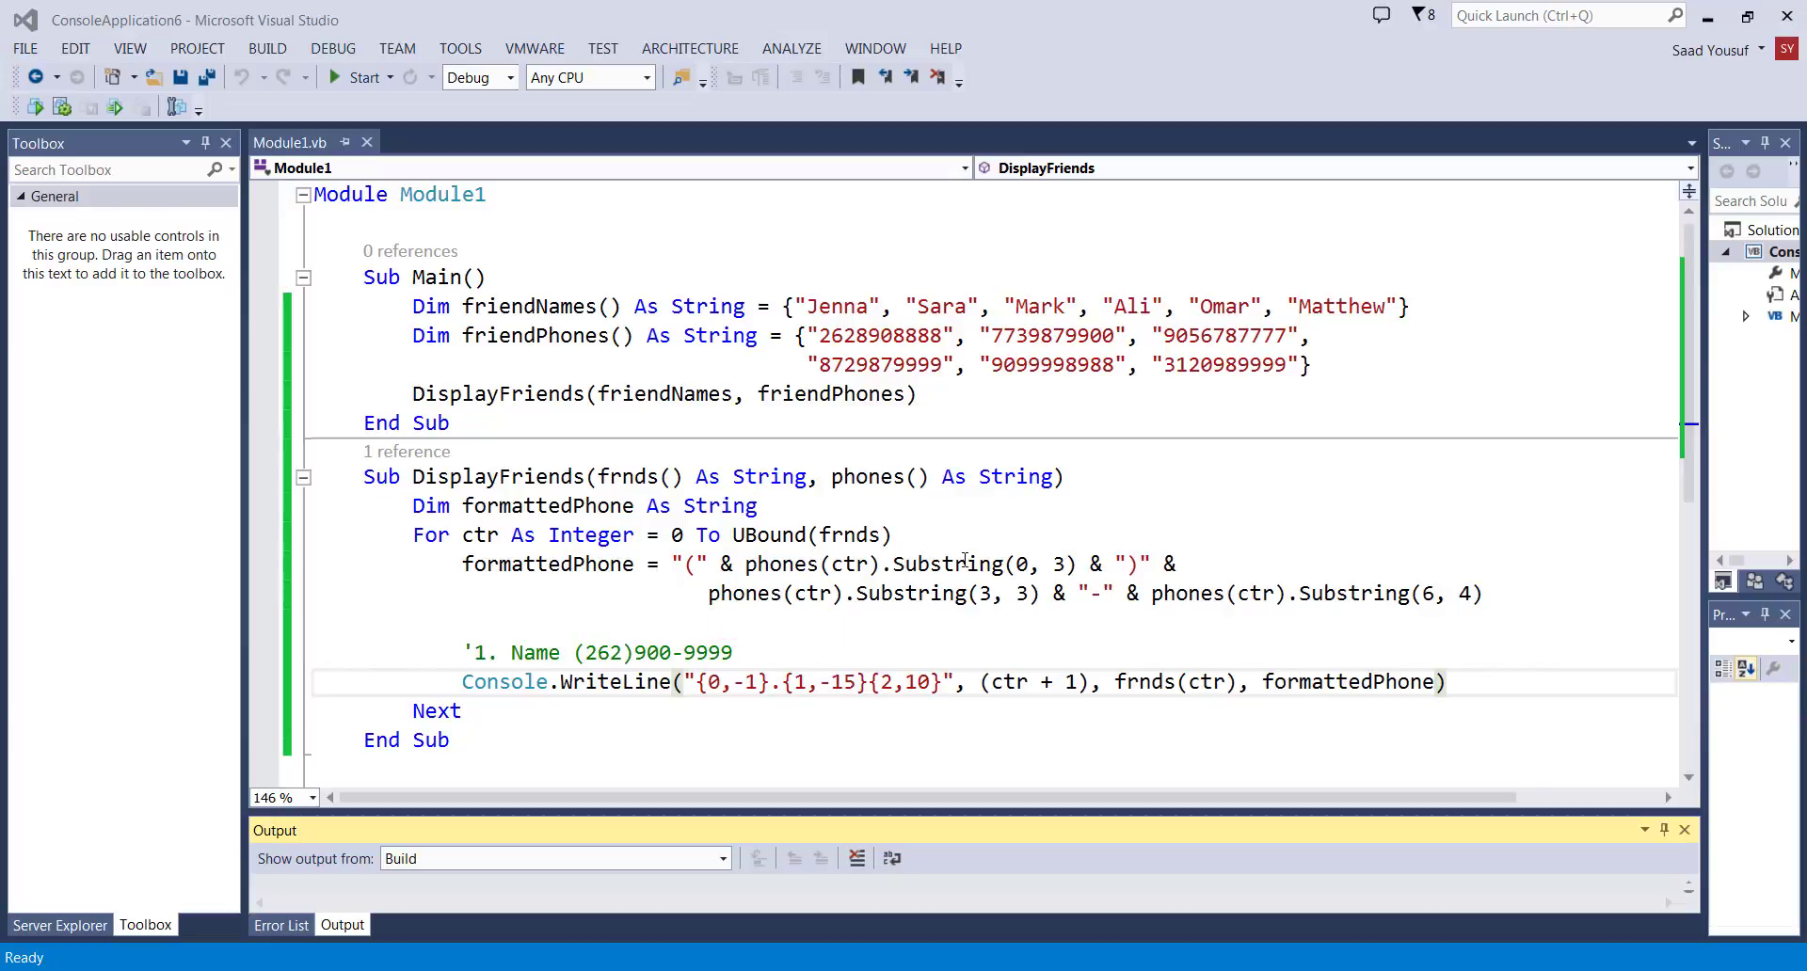
pyautogui.doubleClick(947, 563)
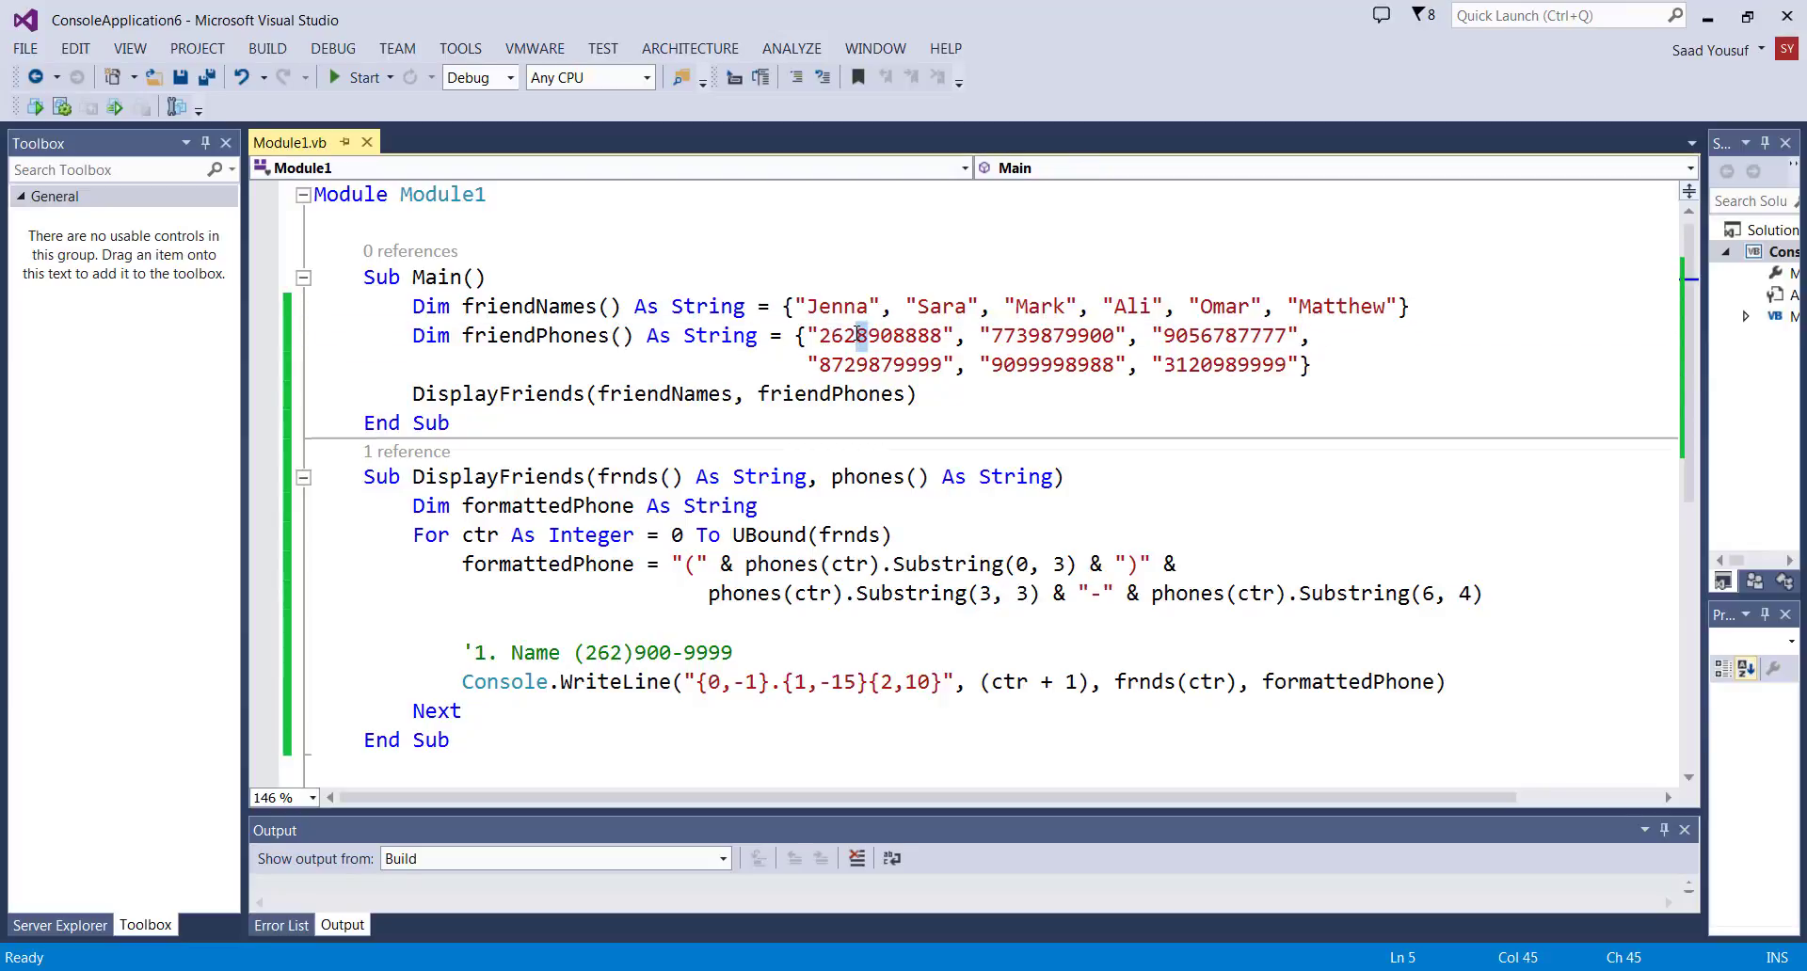
pyautogui.click(893, 335)
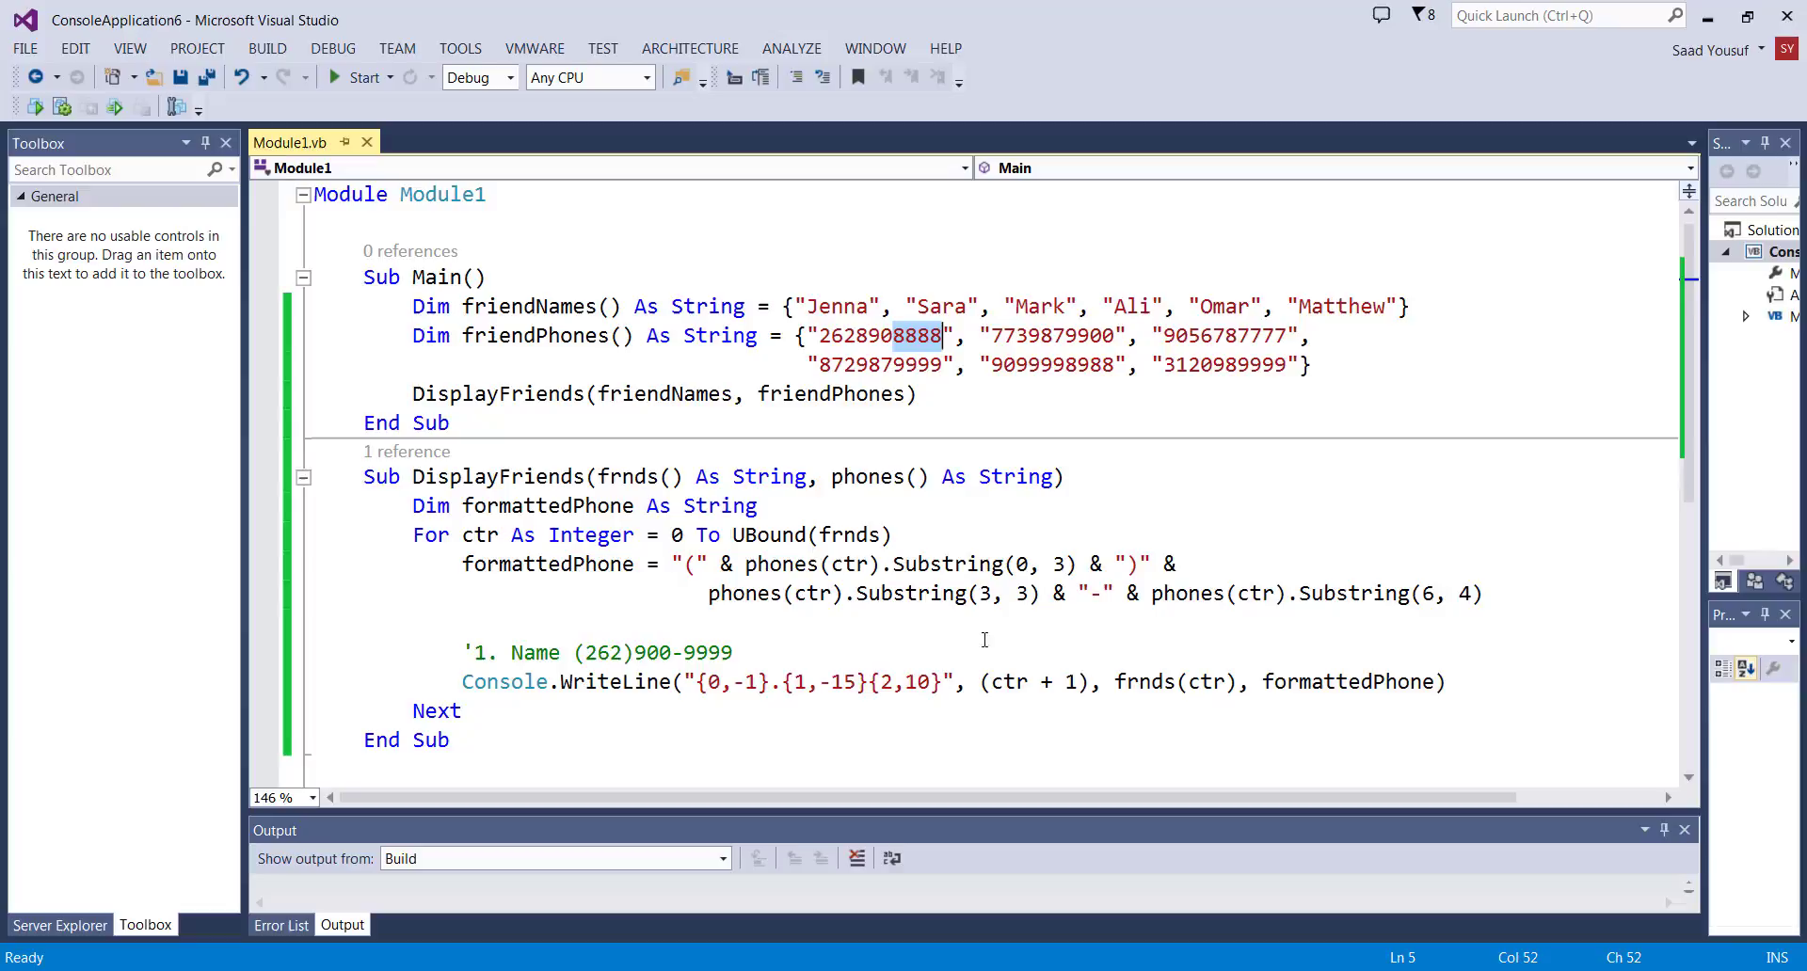
pyautogui.moveTo(1230, 647)
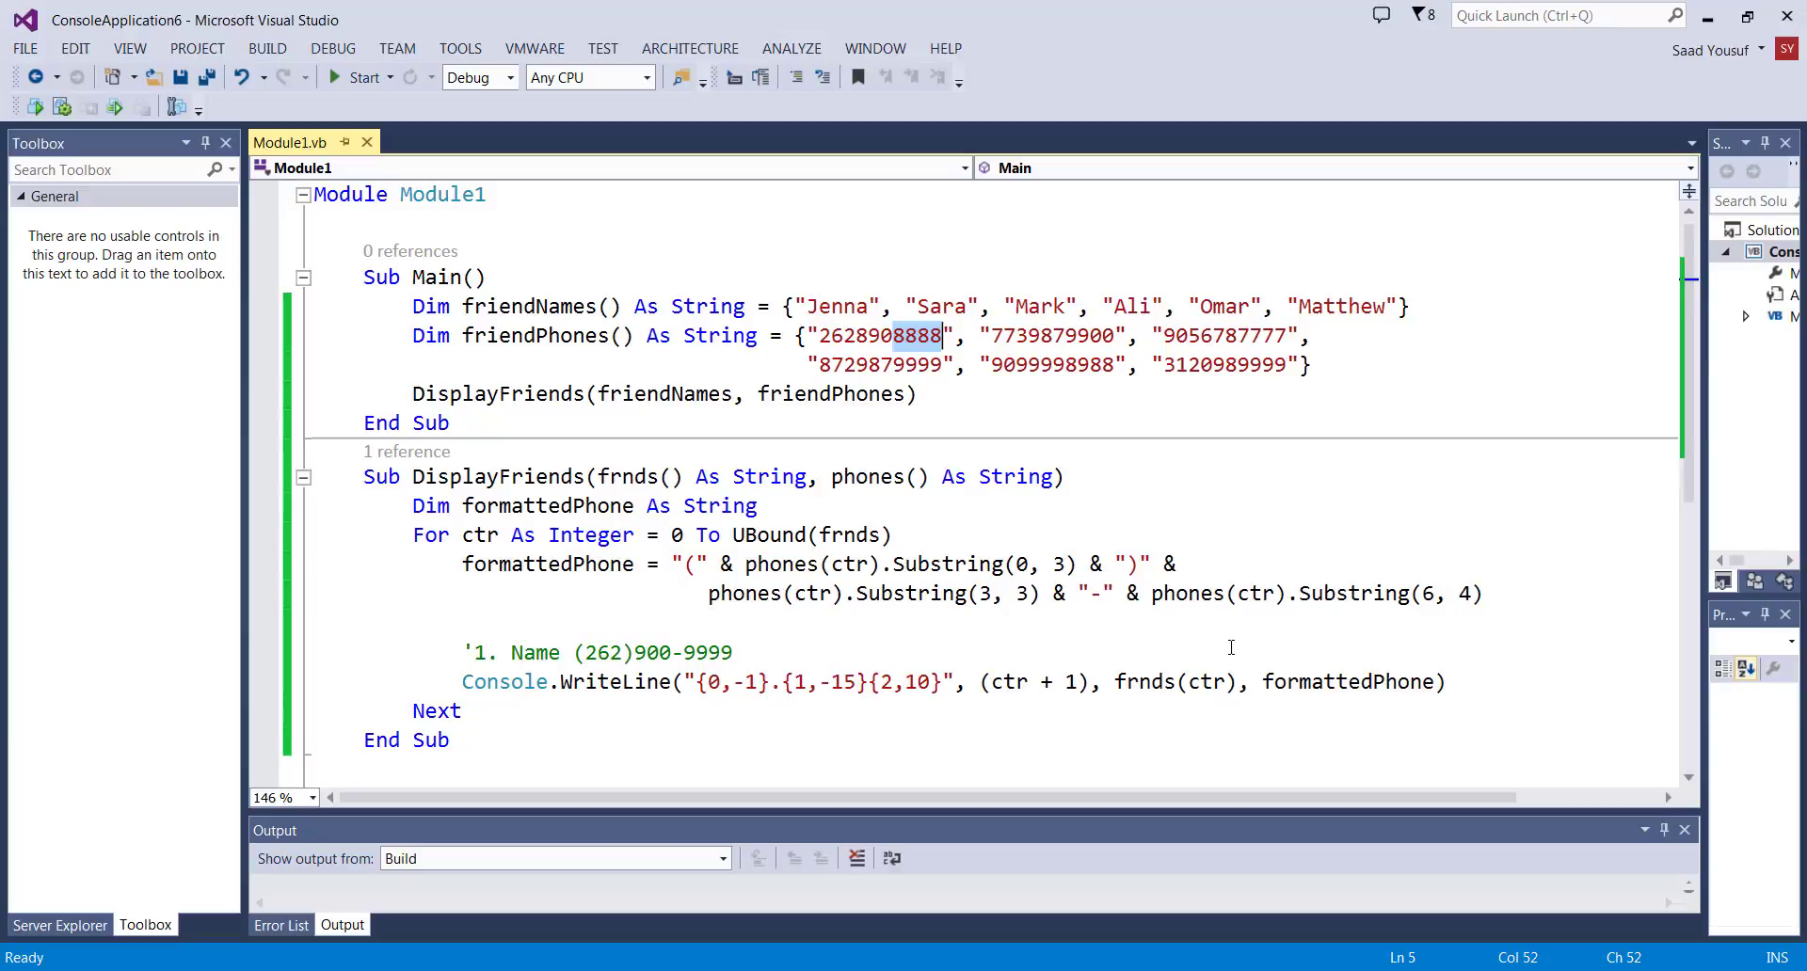
pyautogui.moveTo(1149, 695)
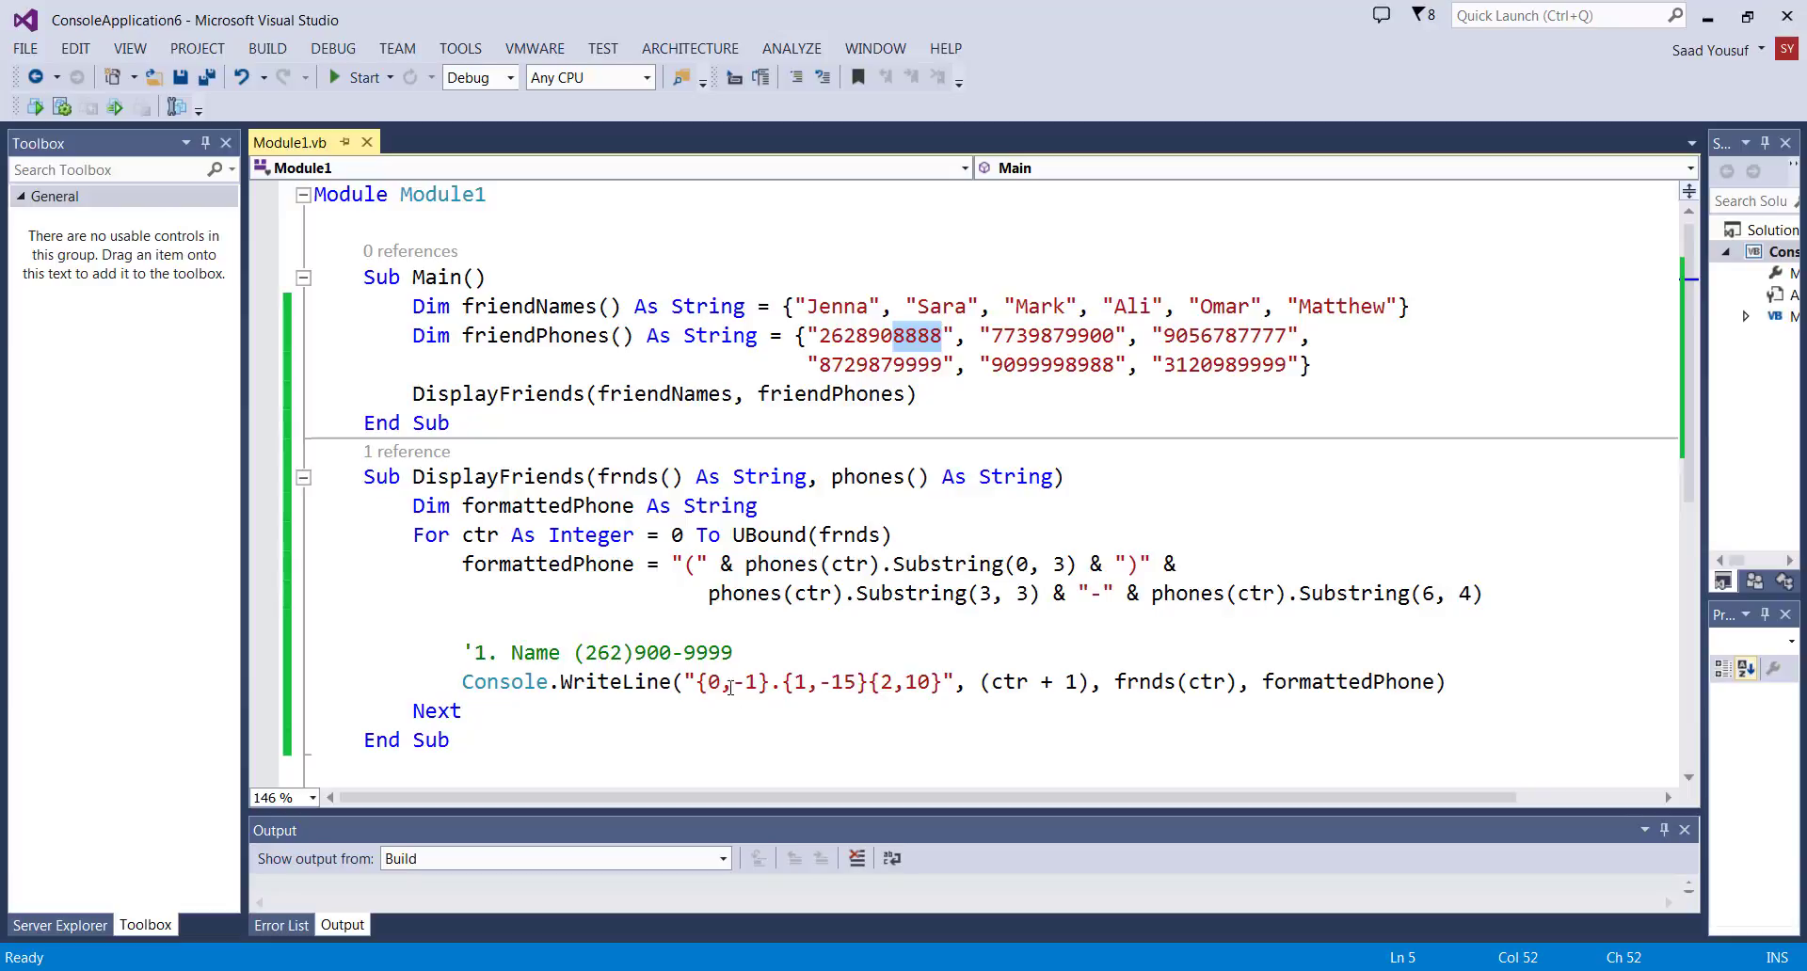
pyautogui.click(711, 681)
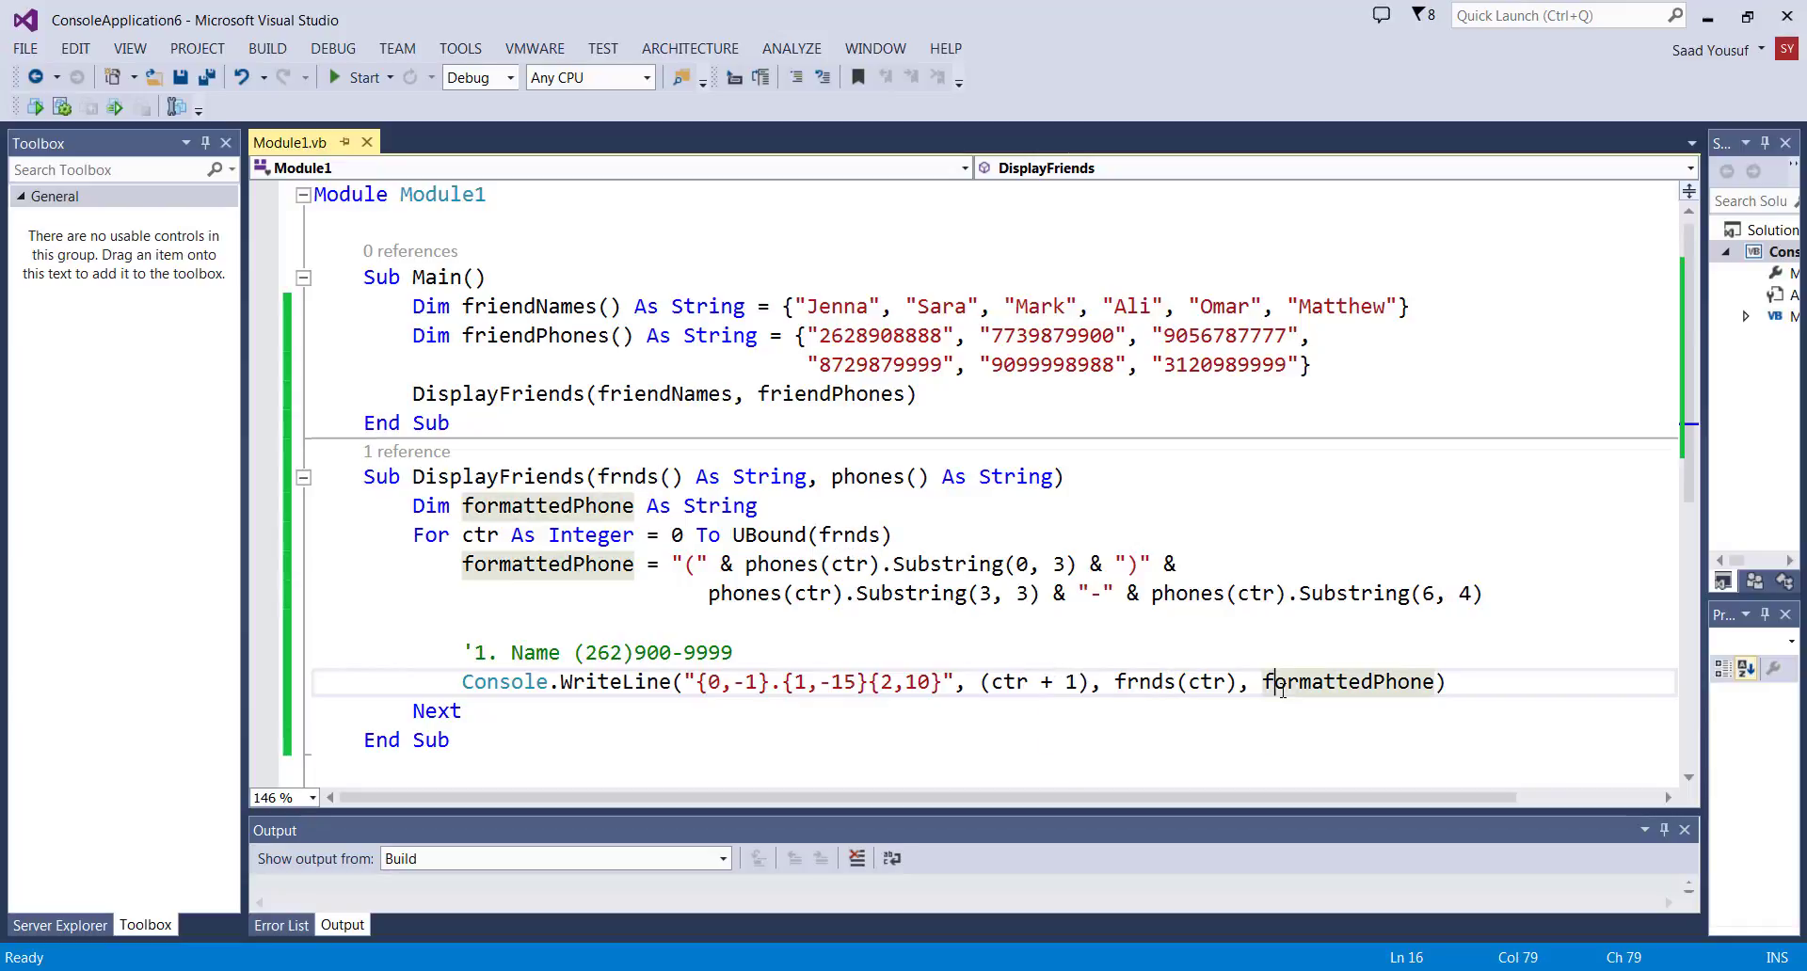
pyautogui.moveTo(718, 623)
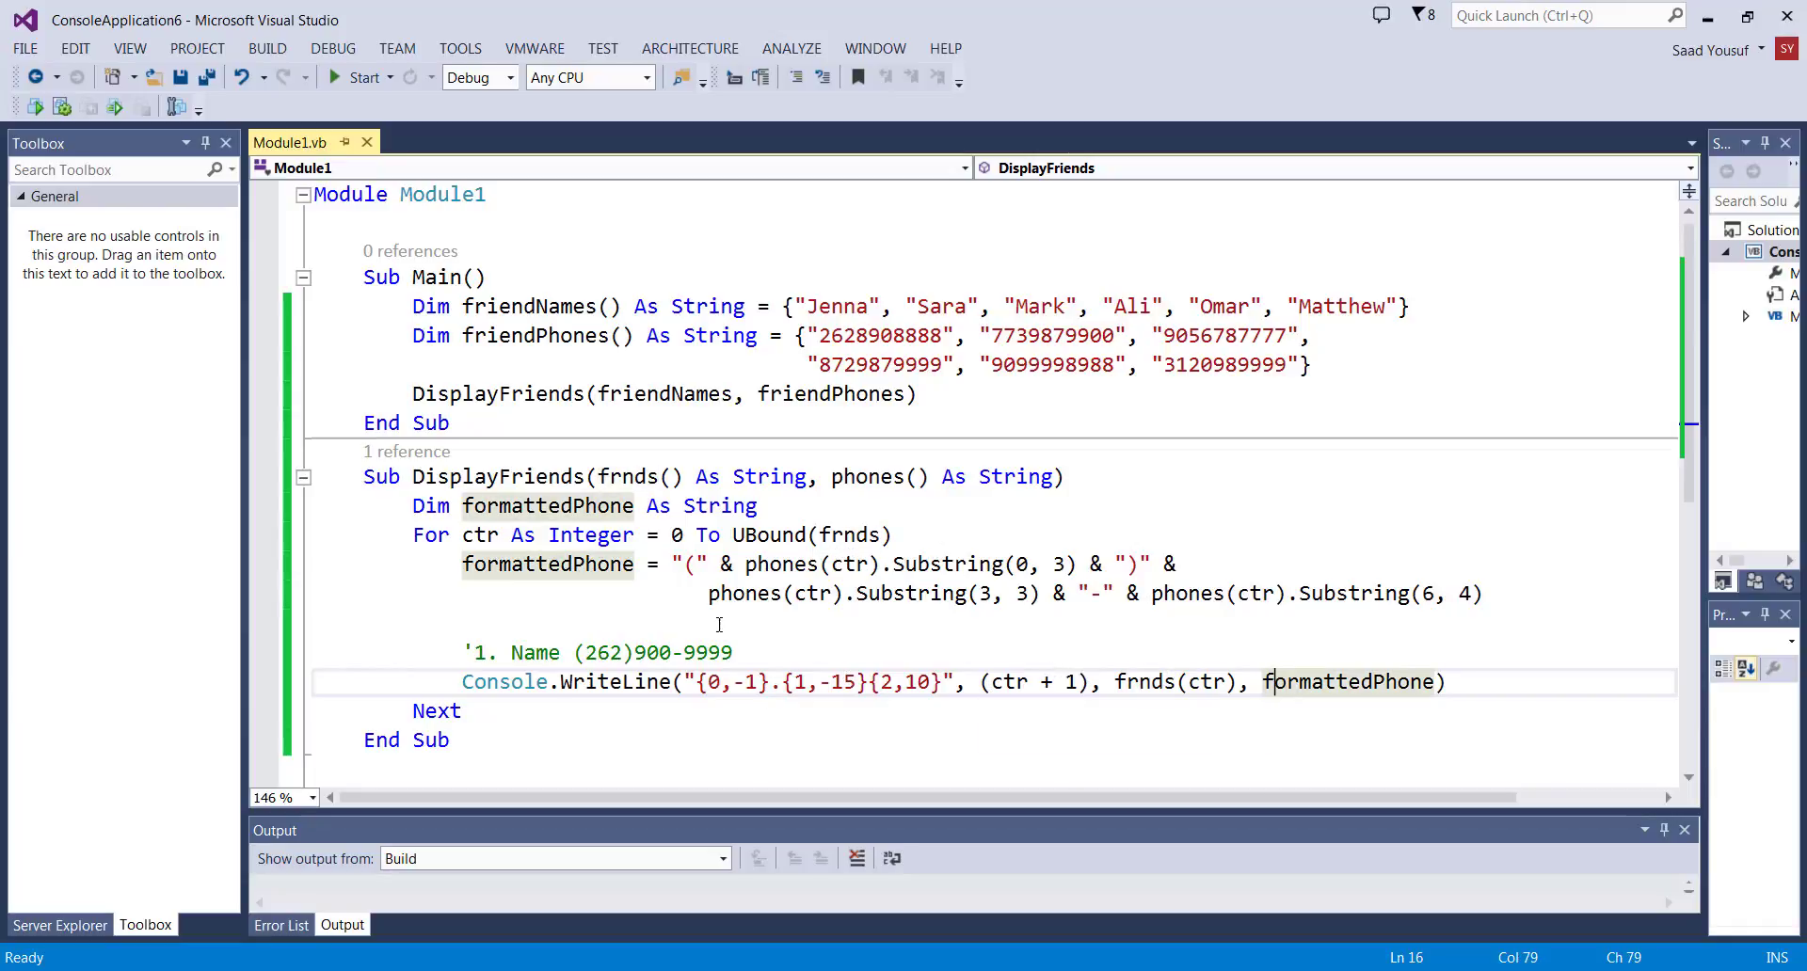
pyautogui.click(750, 681)
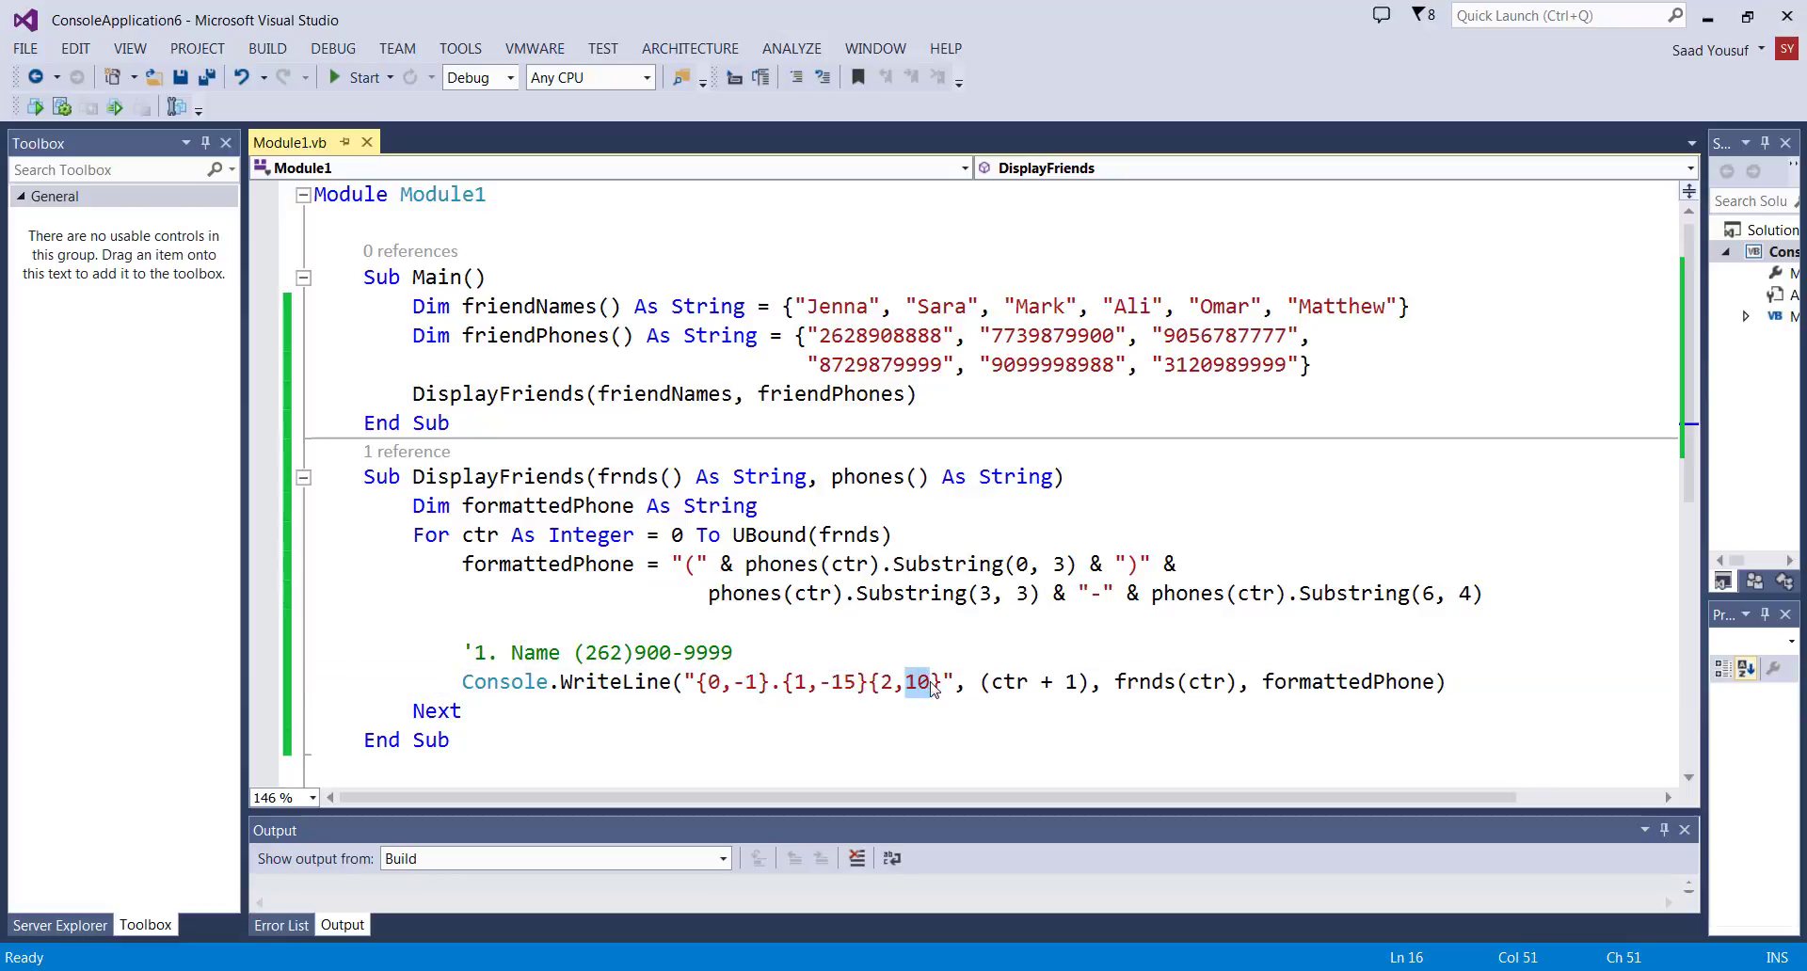
pyautogui.moveTo(816, 703)
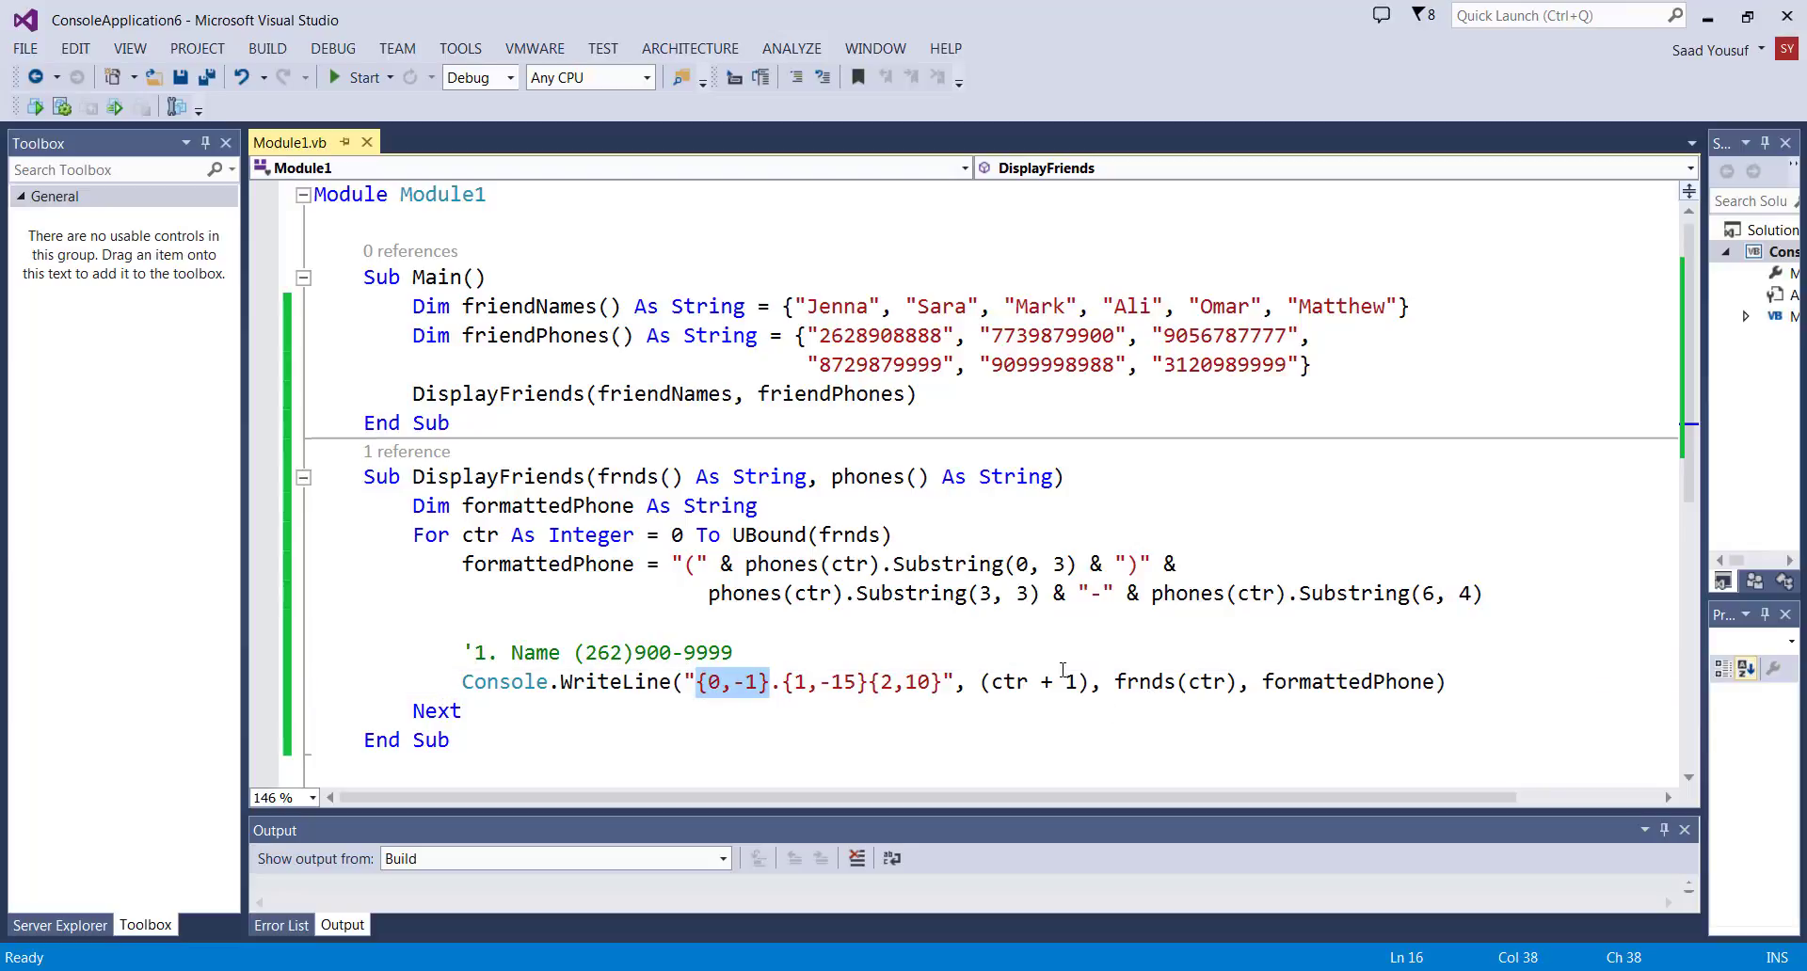
pyautogui.click(476, 652)
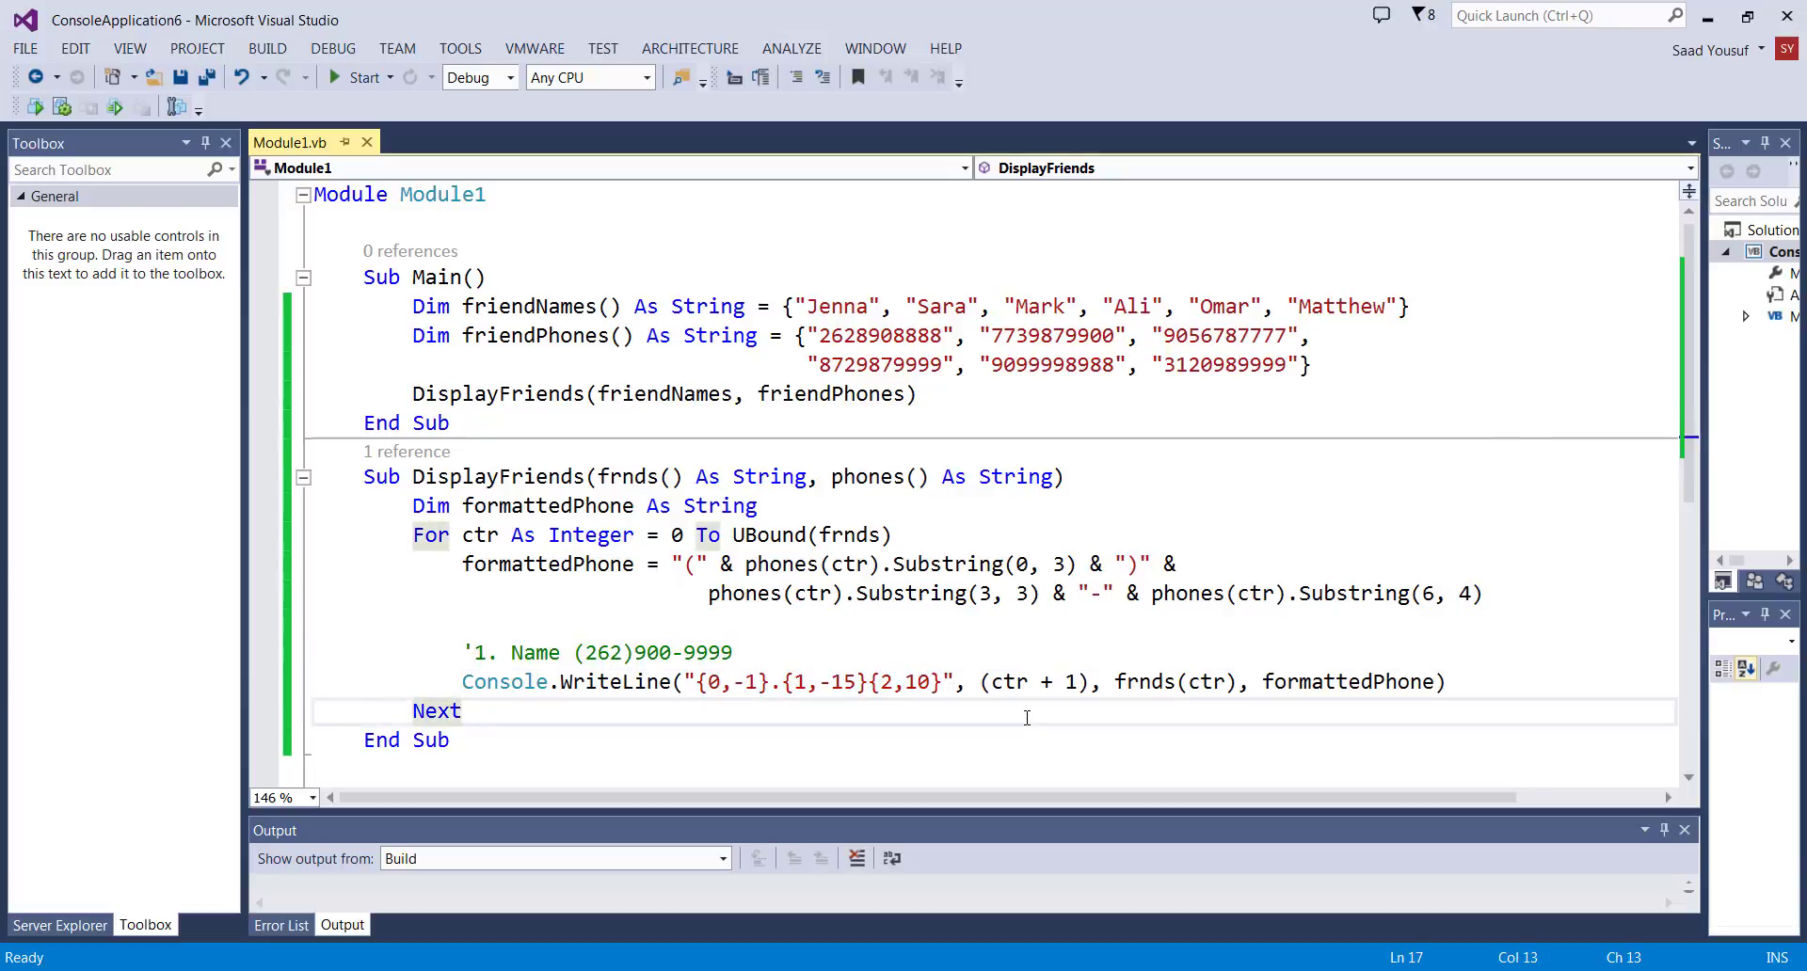
pyautogui.click(360, 77)
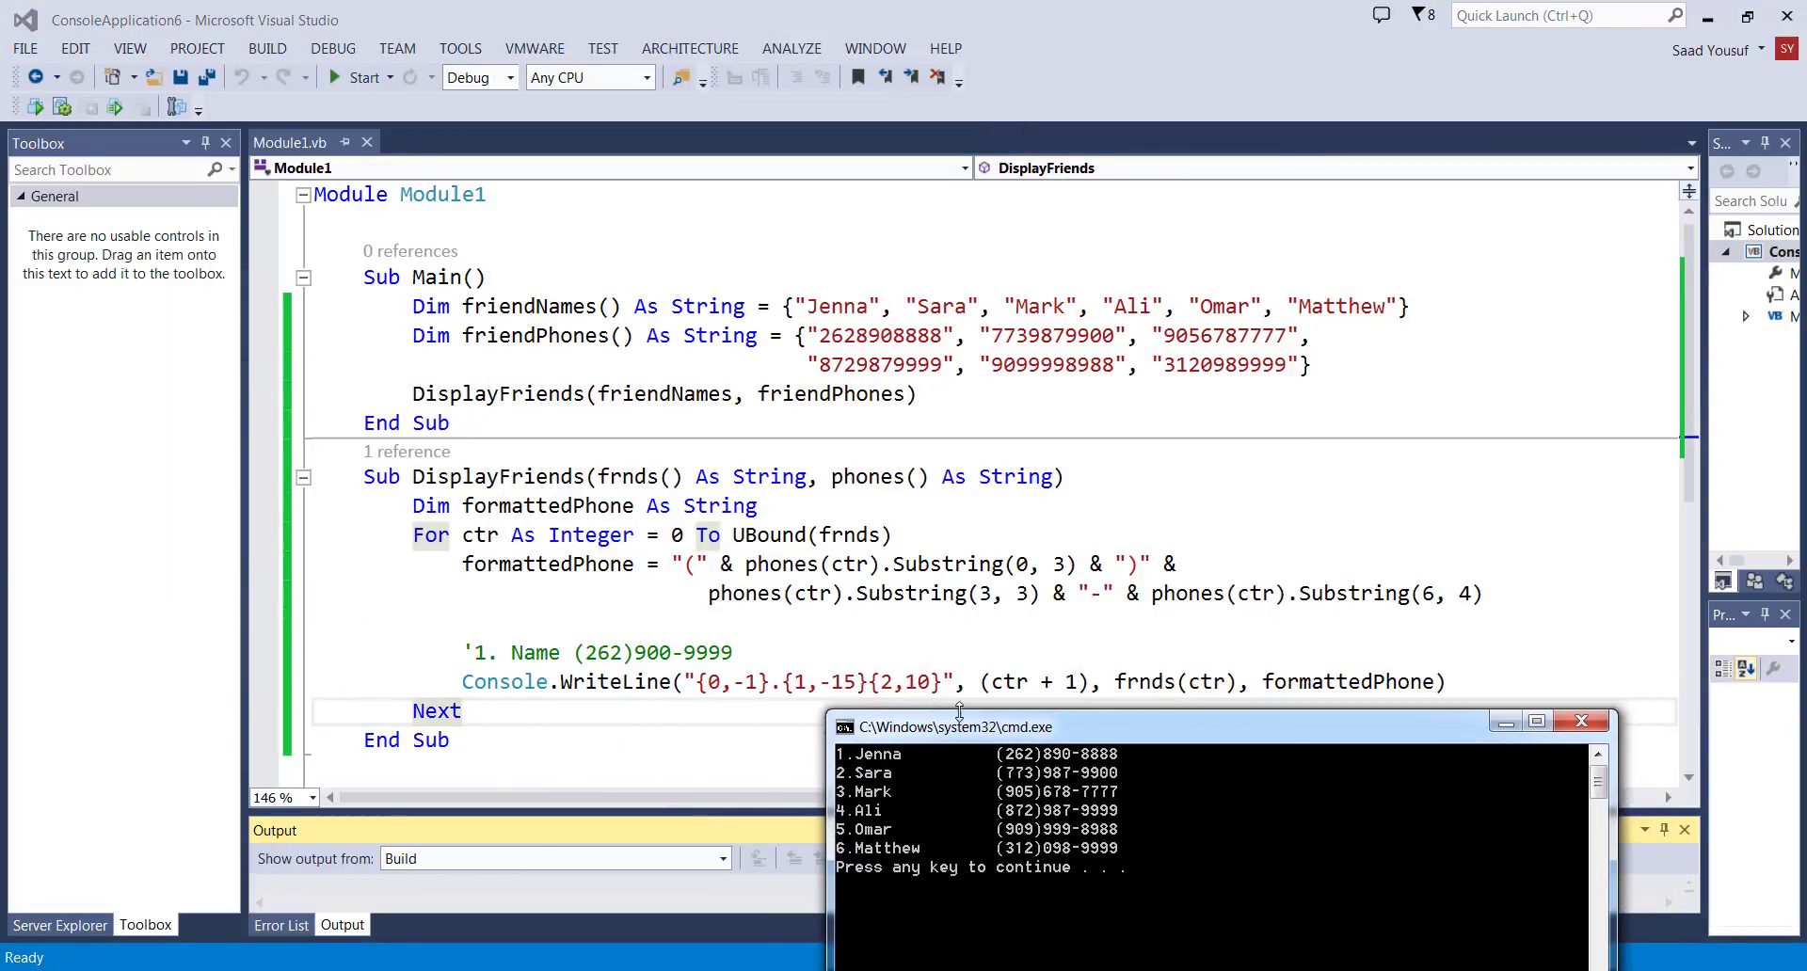
pyautogui.moveTo(872, 768)
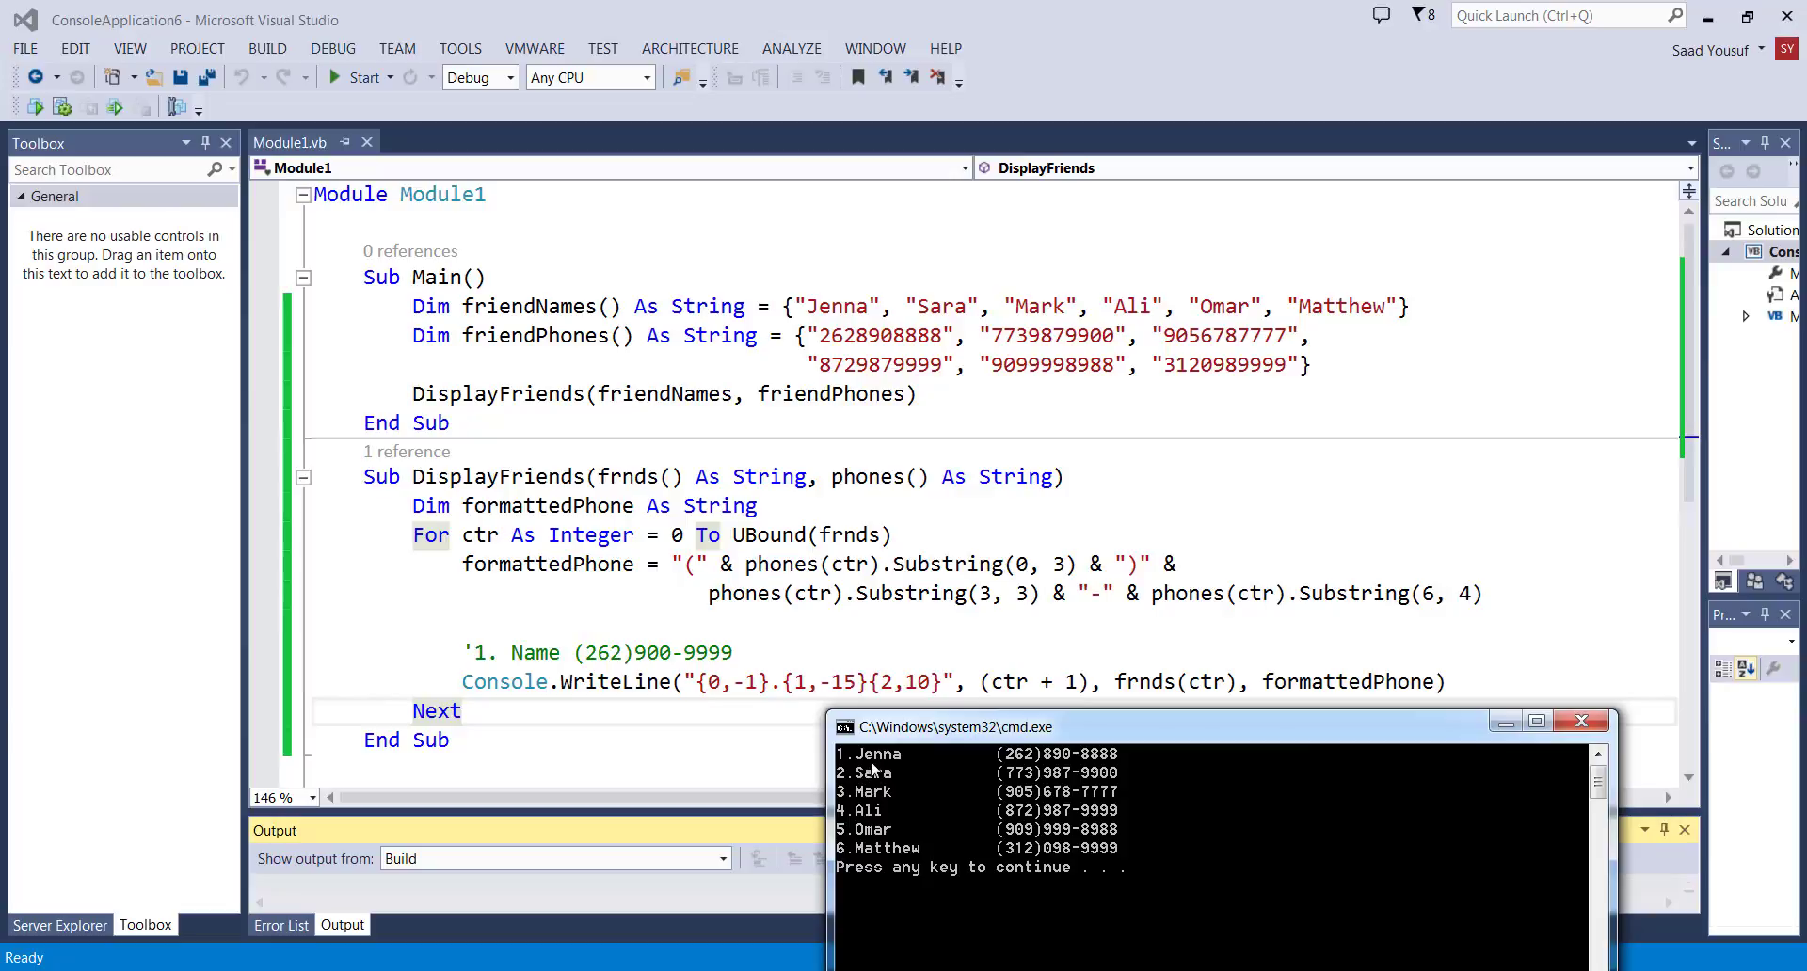
pyautogui.moveTo(902, 772)
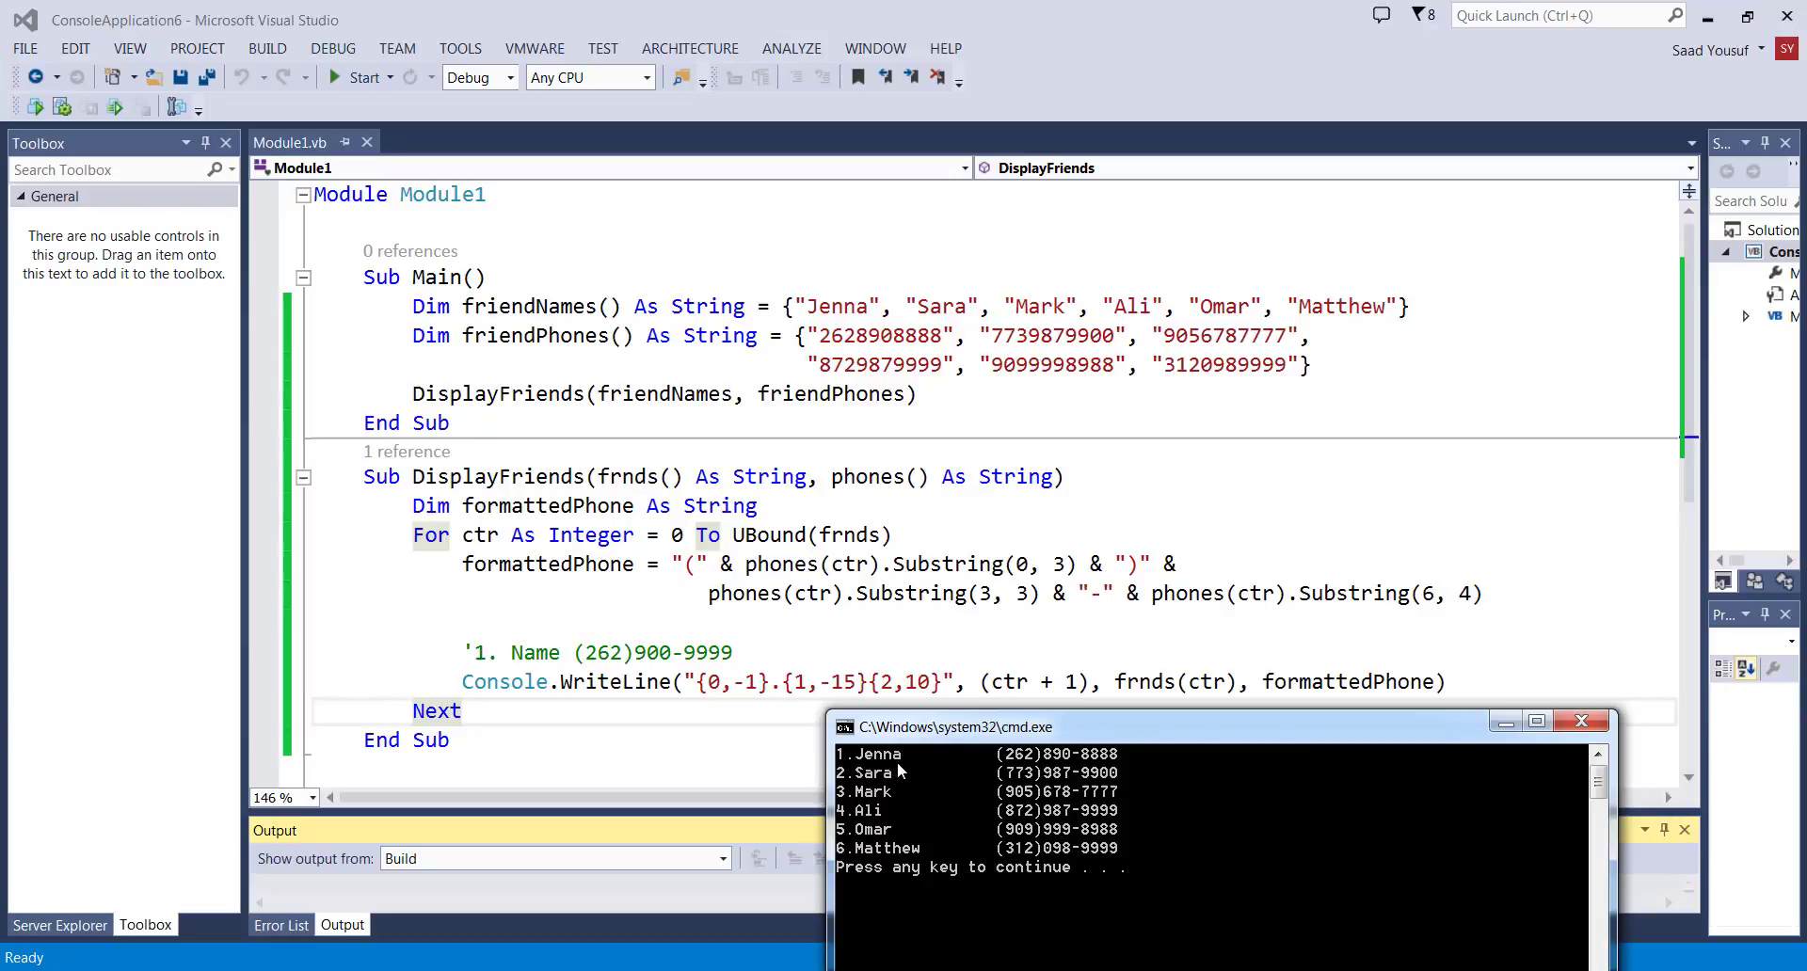